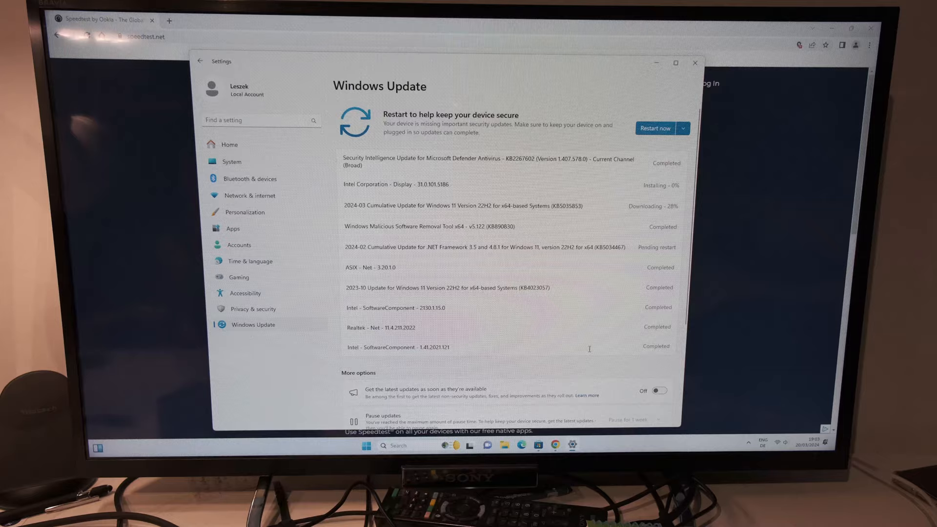
- Close the Windows Update window so the speedtest.net page is back in front
click(694, 63)
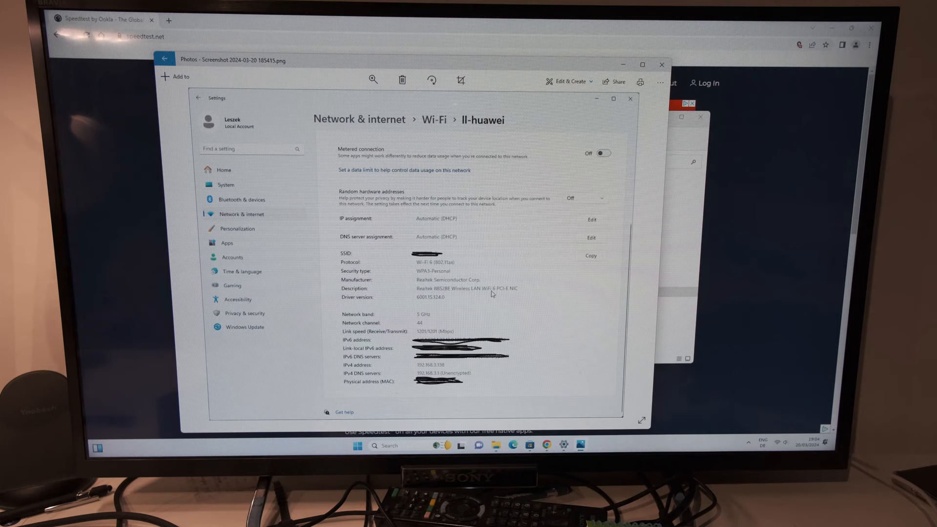
mouse_move(445, 320)
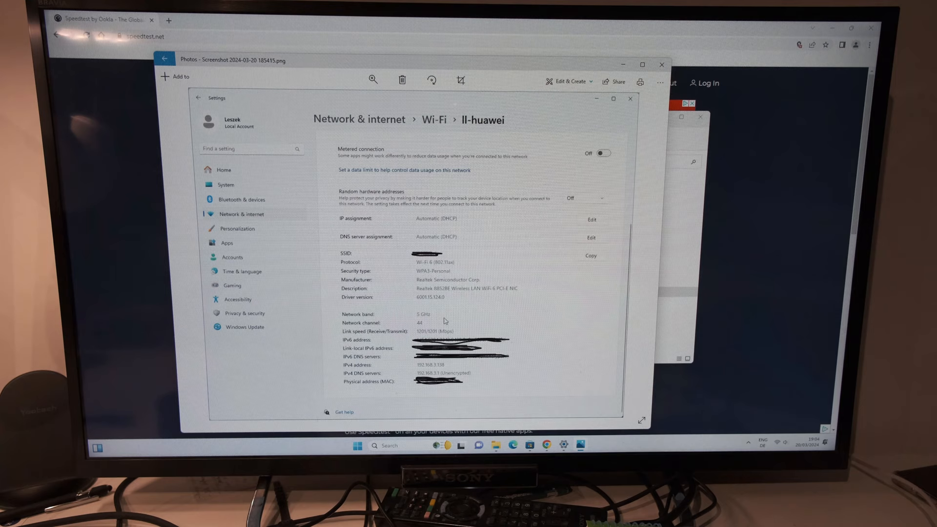
mouse_move(427, 338)
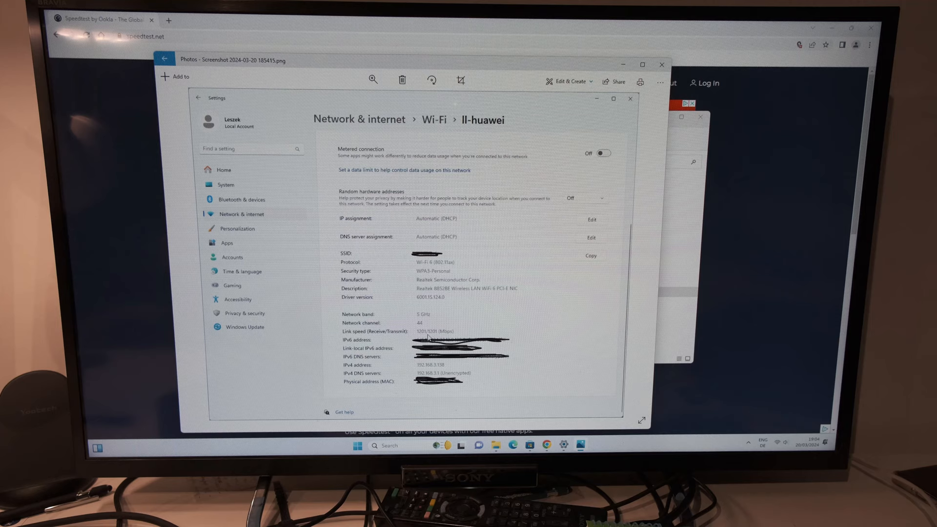
- Return from the Wi-Fi details screenshot to the collection of 20 March 2024 screenshots
click(164, 59)
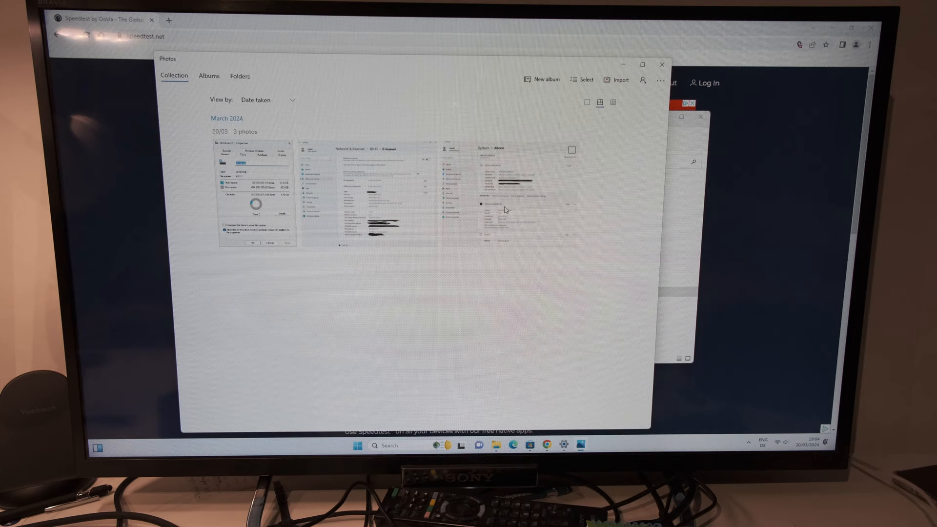
- Open the System About screenshot with the device and Windows 11 Home specifications
double_click(504, 195)
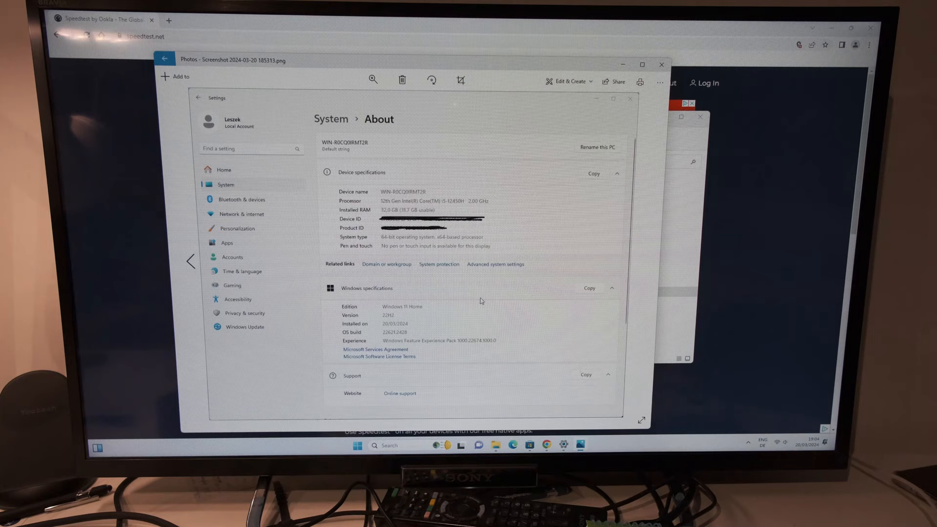
mouse_move(462, 294)
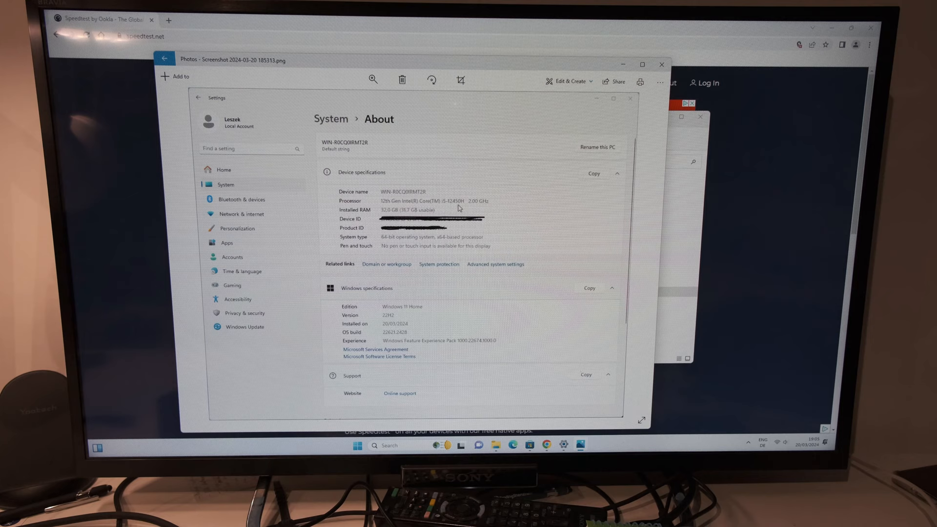
mouse_move(478, 257)
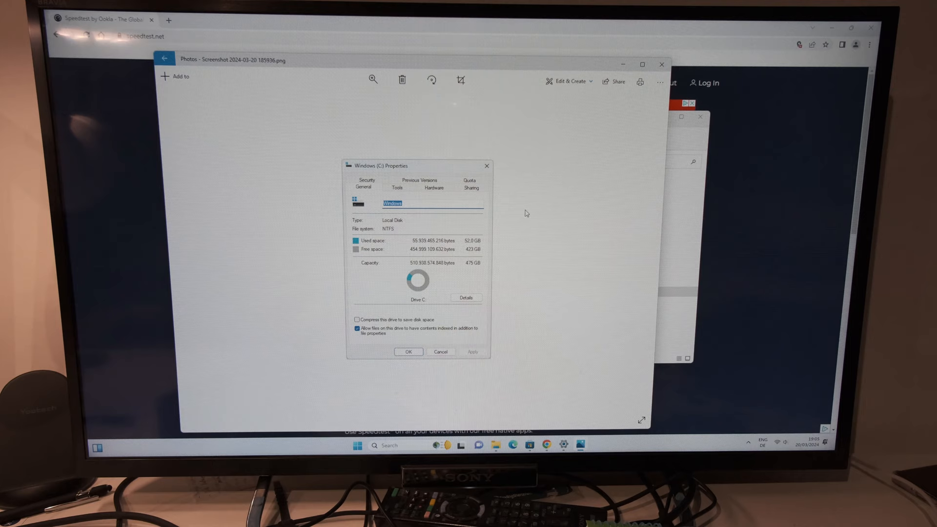
mouse_move(502, 313)
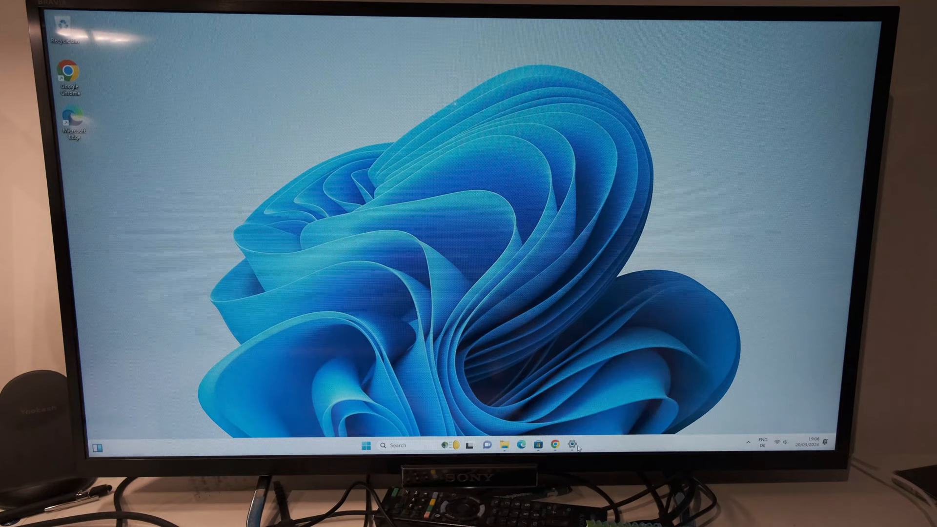
- Review the Windows Update list down to More options, then close Settings
click(572, 445)
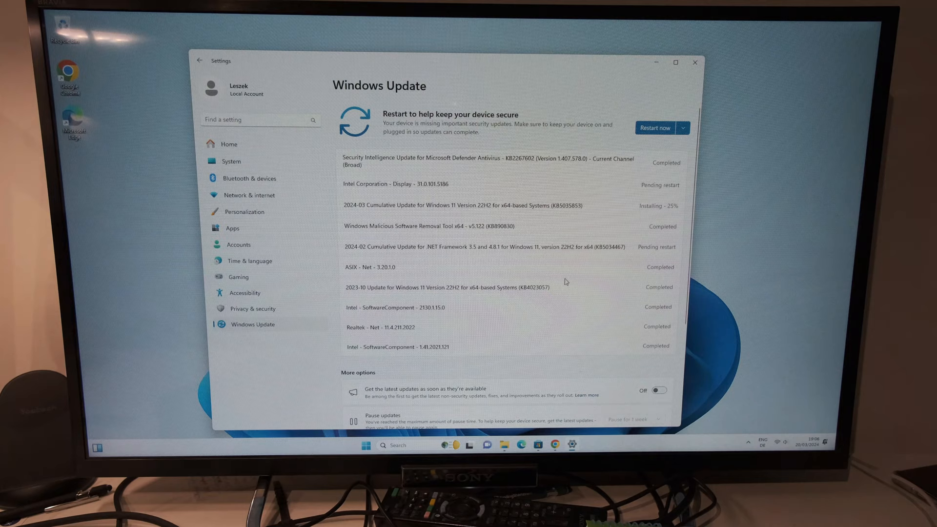
scroll(down, 3)
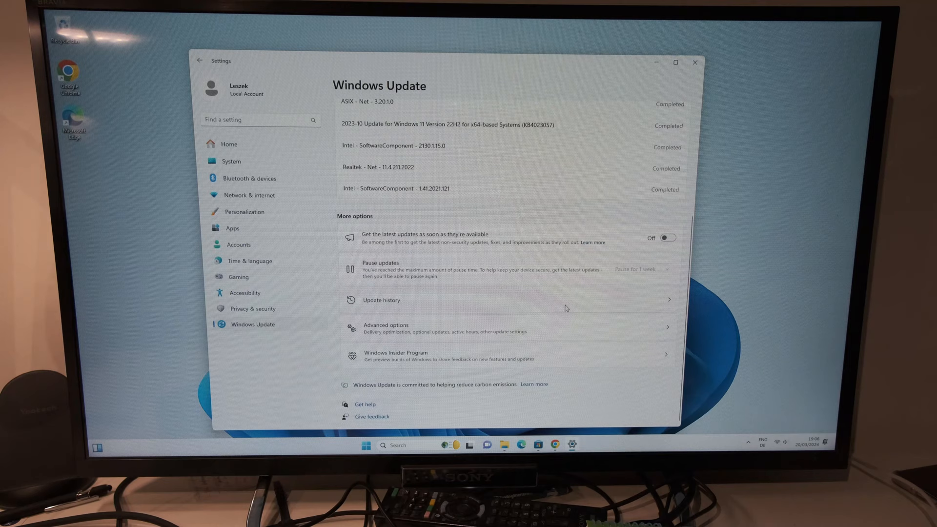
click(695, 62)
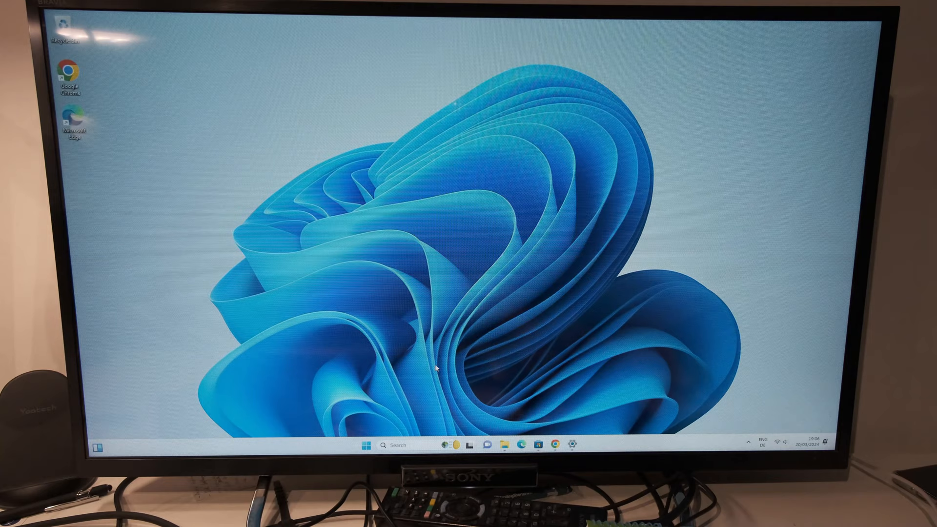
mouse_move(457, 430)
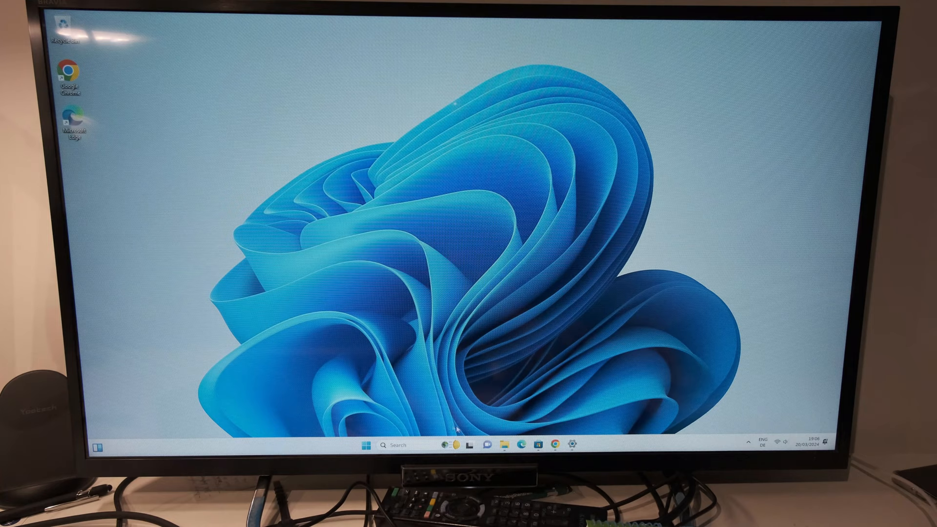
- Show the Start menu with pinned apps and recommended screenshots over the desktop
click(366, 445)
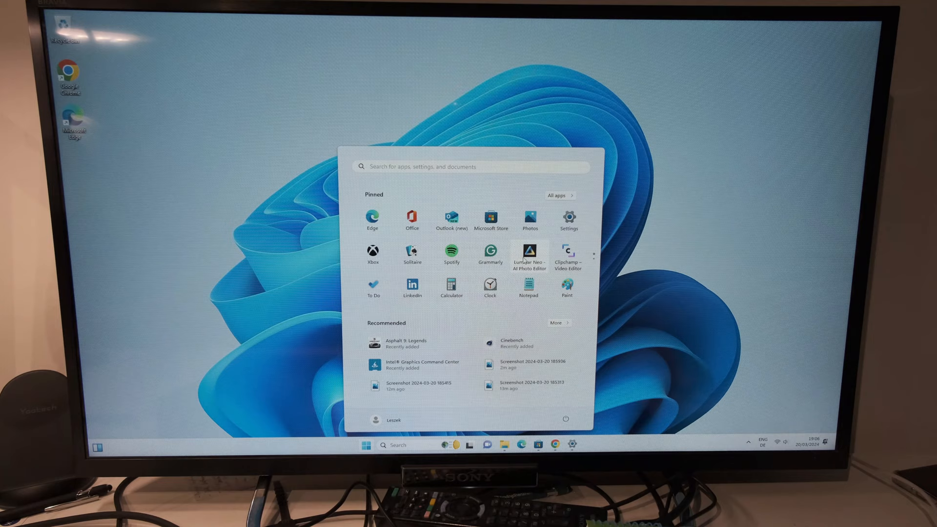
- Launch Microsoft Solitaire Collection, then start the Microsoft Store from the taskbar
click(451, 251)
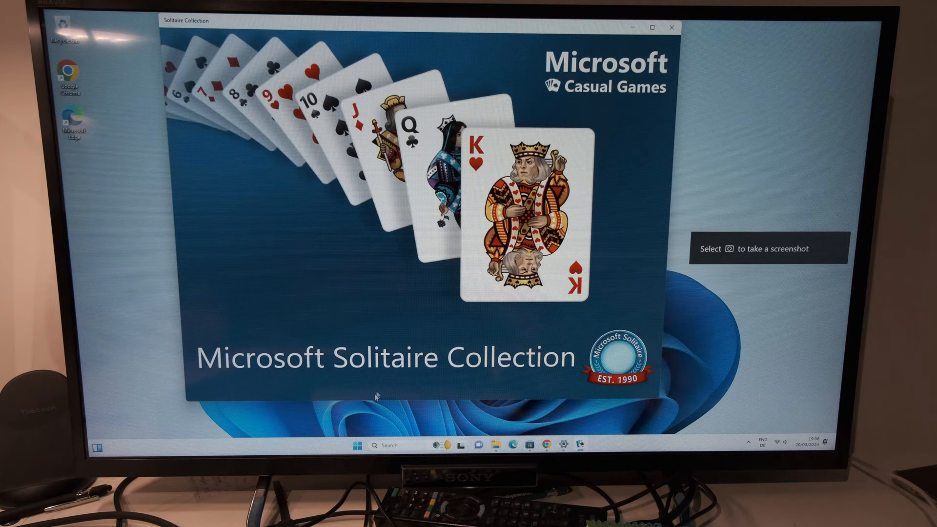
click(357, 445)
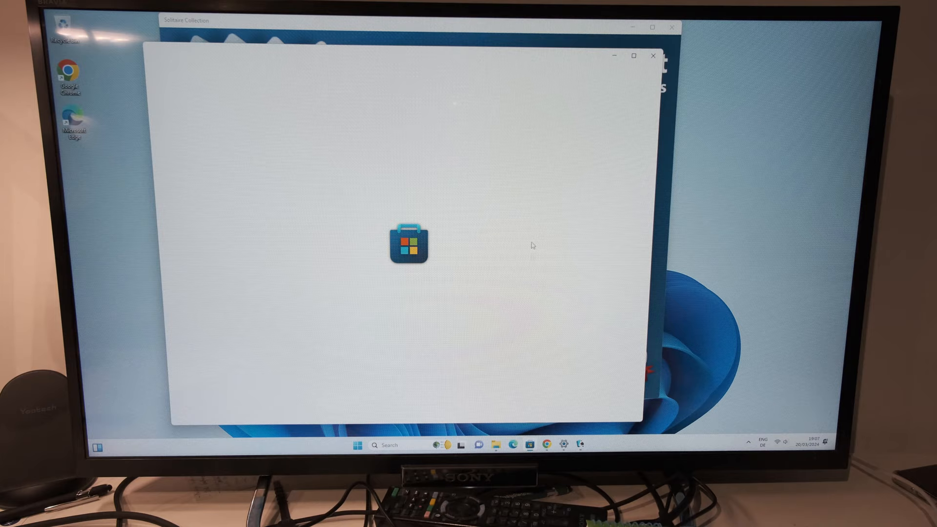
click(357, 446)
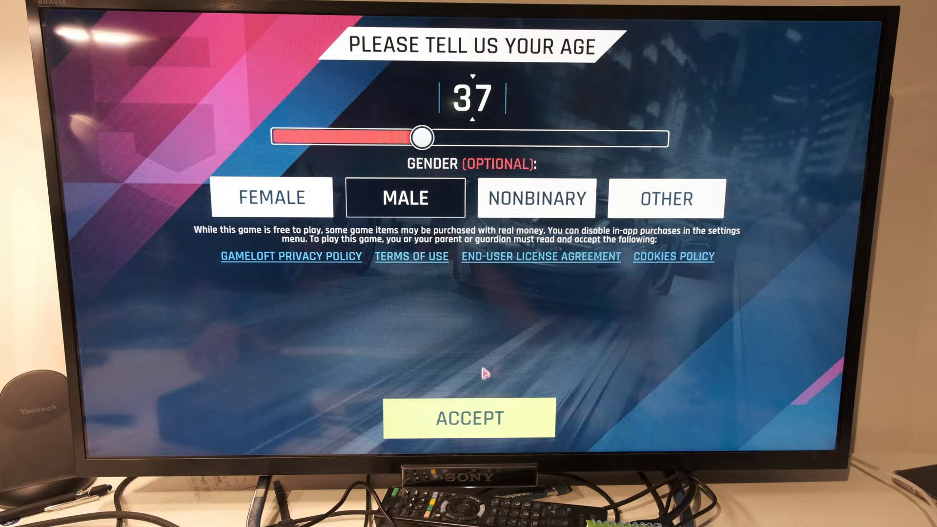
click(469, 417)
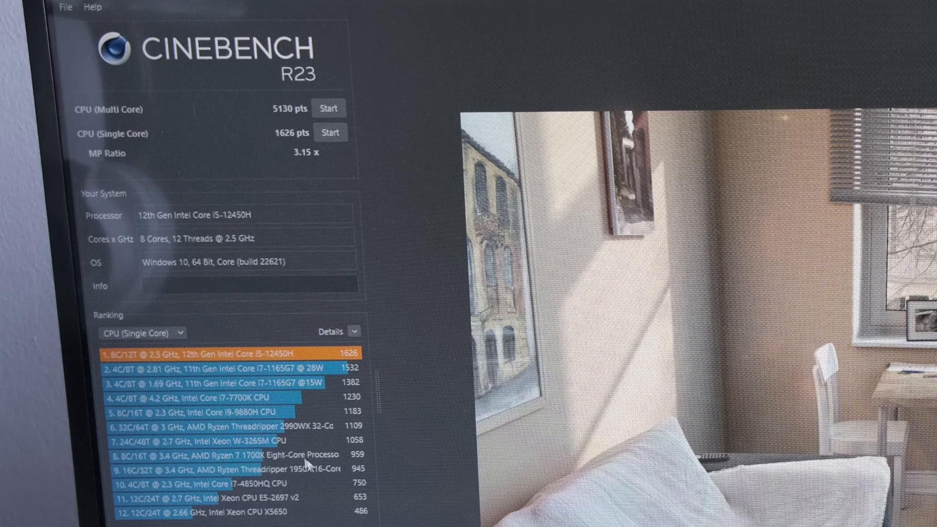
- Switch the Cinebench R23 ranking to multi-core results, Threadripper 2990WX leading at 30054
click(142, 332)
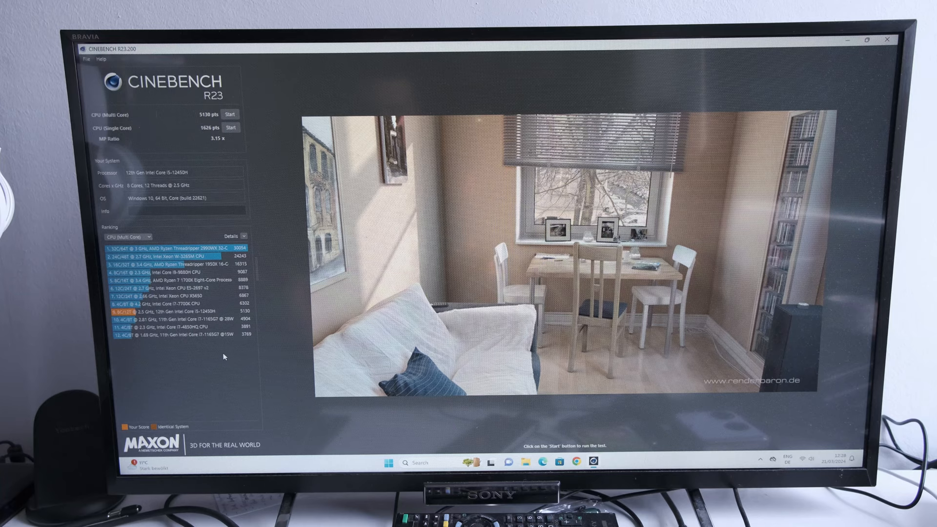
mouse_move(490, 291)
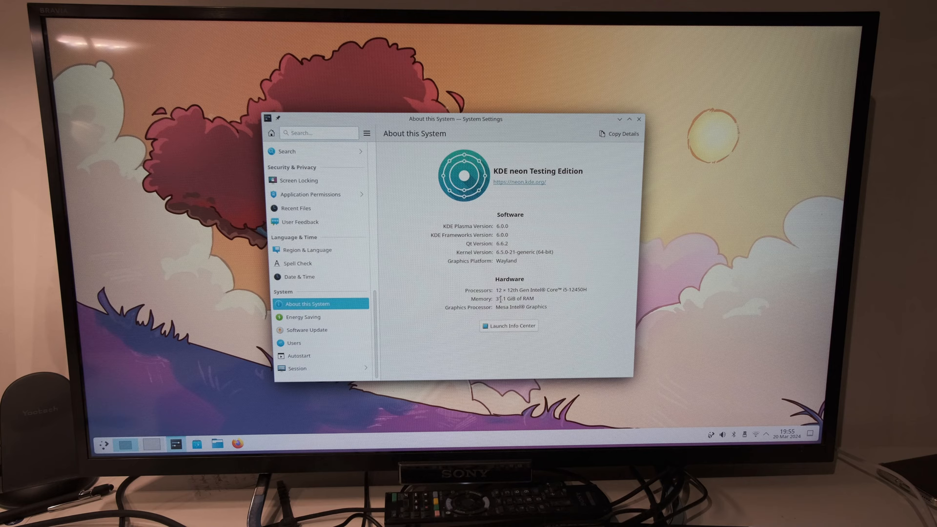
double_click(521, 306)
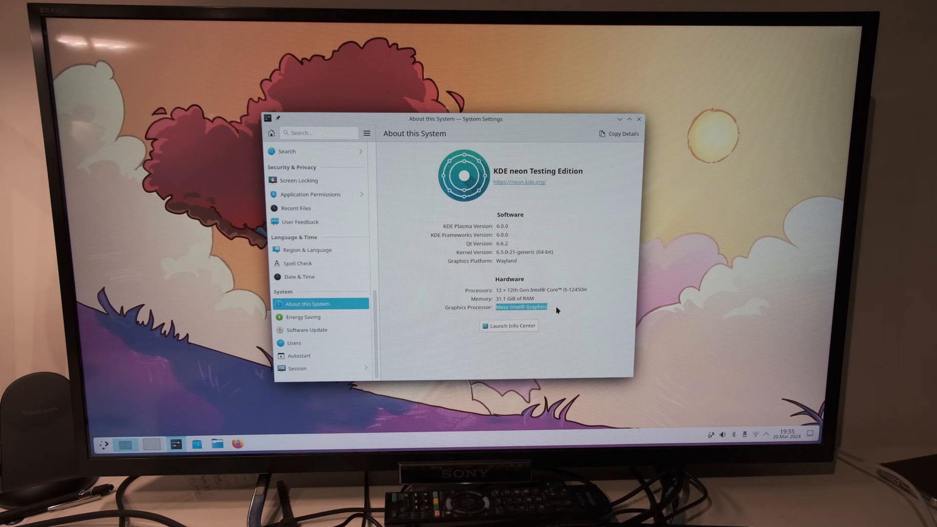